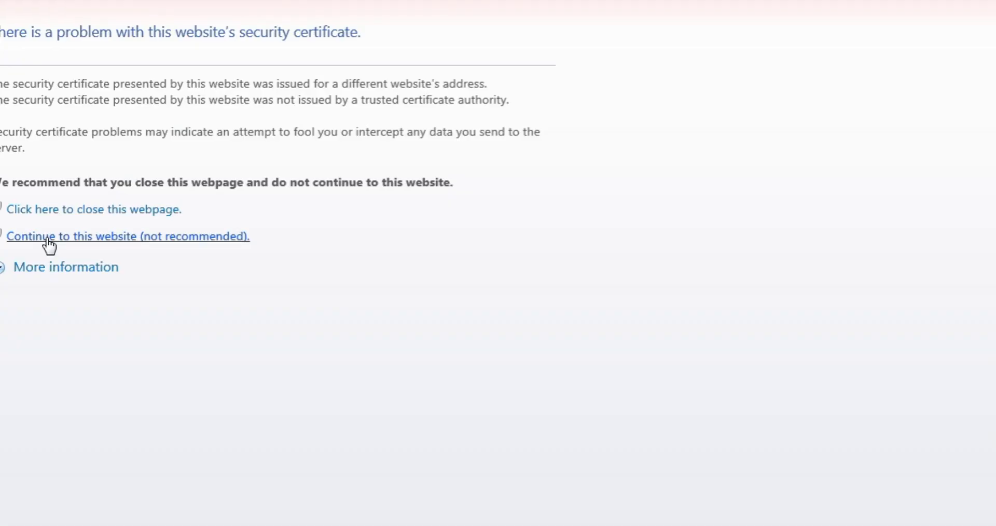
- Continue past the certificate warning to reach the SMA Energy Meter login page
left_click(128, 237)
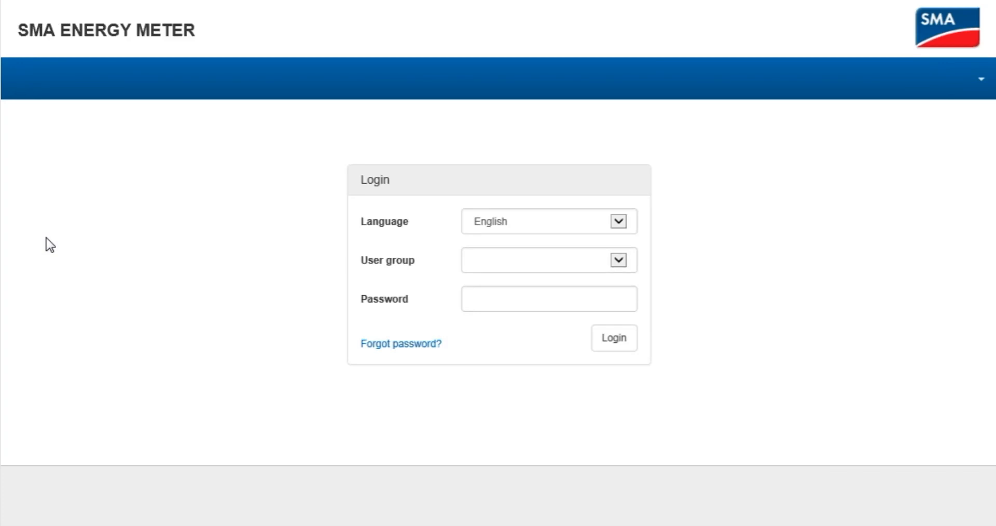
- Log in to the meter with the Installer user group
left_click(617, 259)
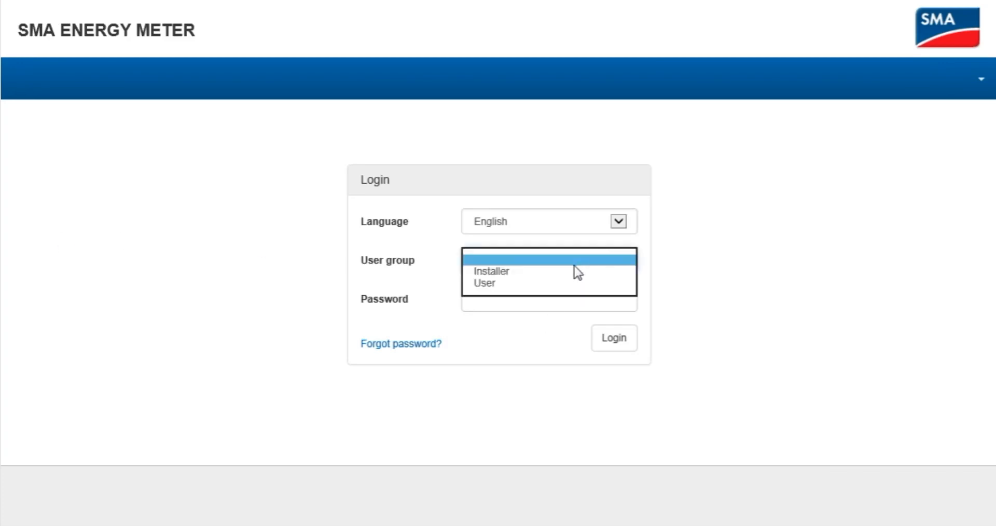
left_click(491, 271)
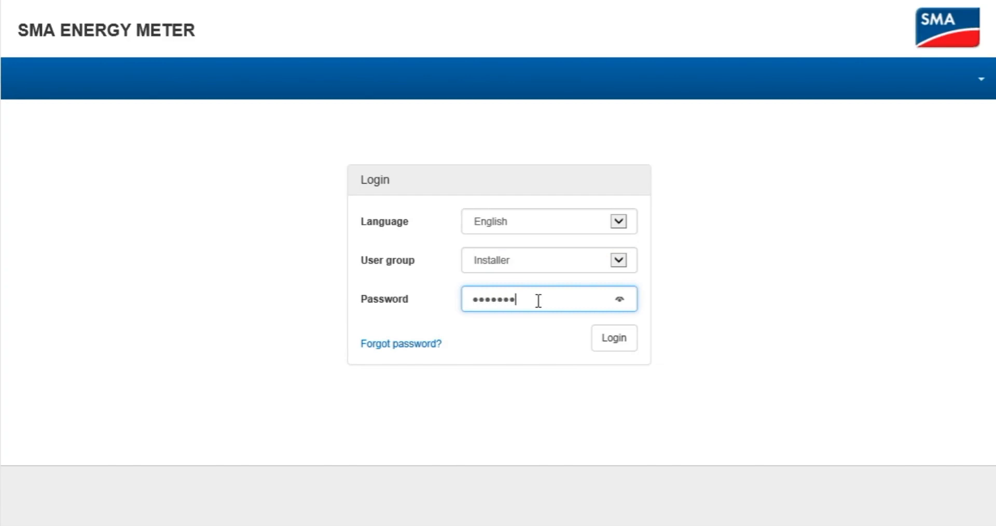
left_click(613, 338)
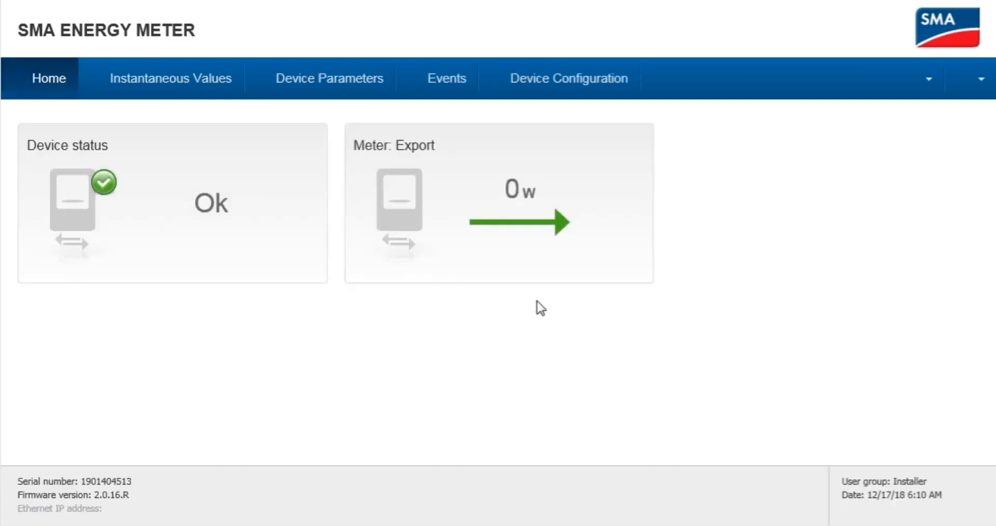
- Enable parameter editing on the Device Parameters page and expand the Device group
left_click(329, 78)
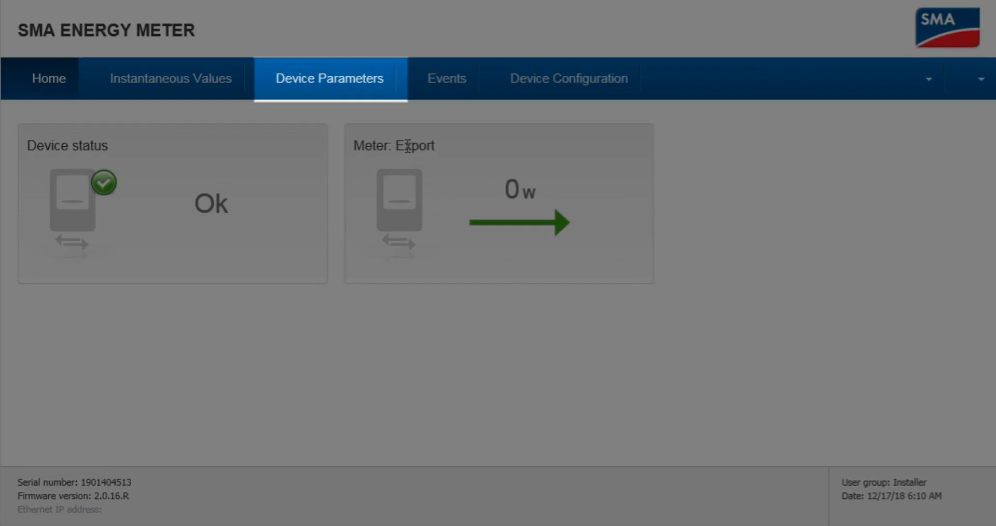
left_click(328, 78)
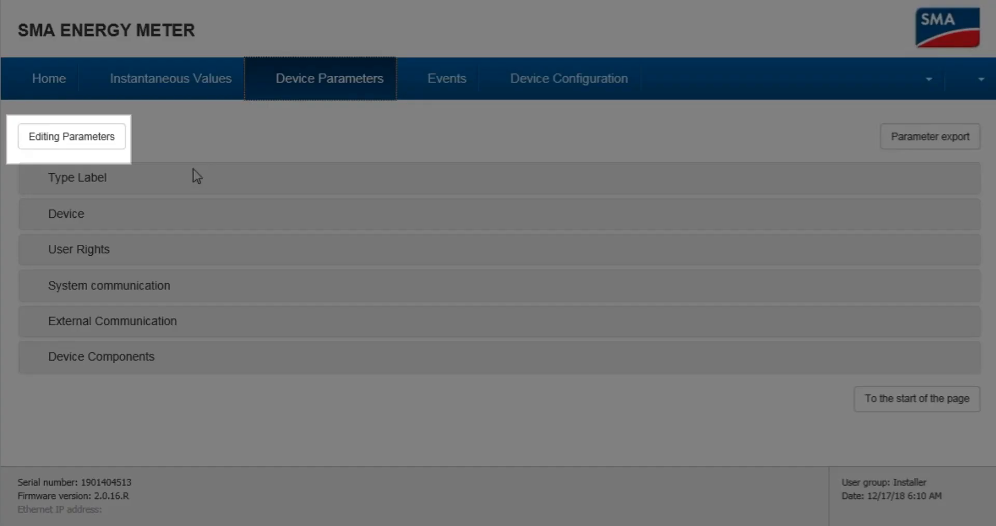
mouse_move(103, 143)
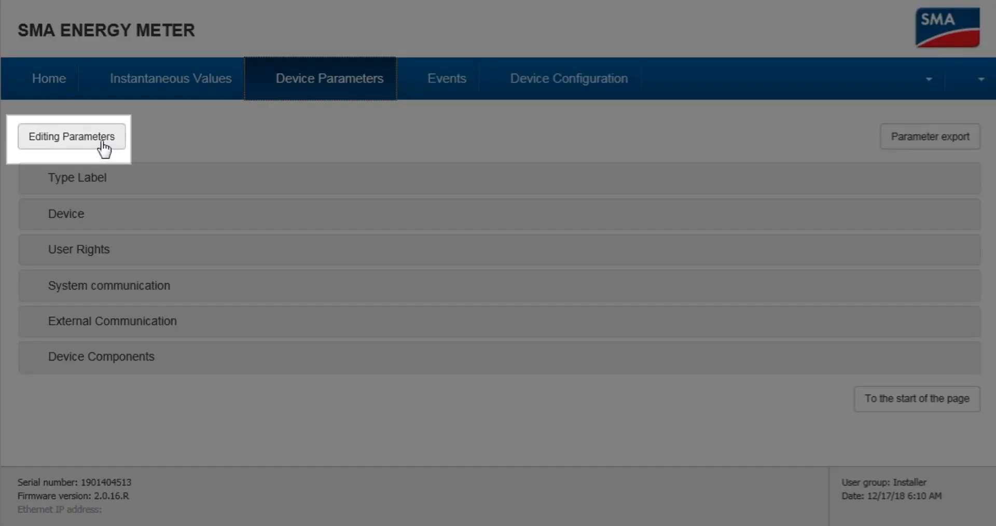
left_click(72, 136)
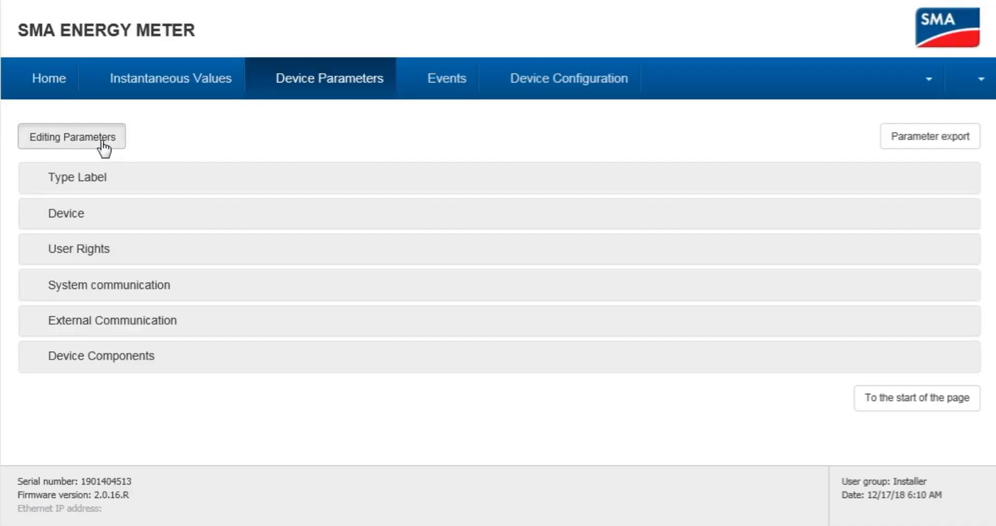
left_click(73, 137)
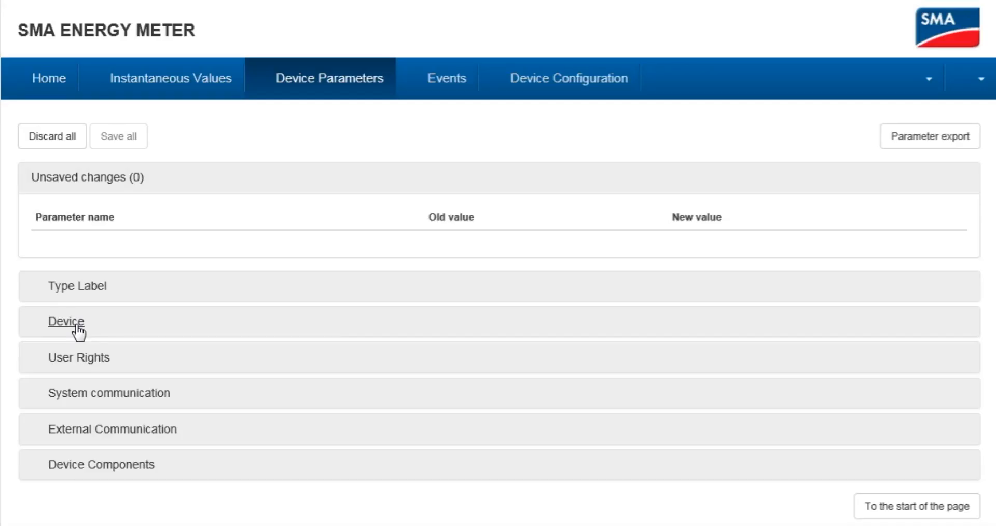
left_click(66, 320)
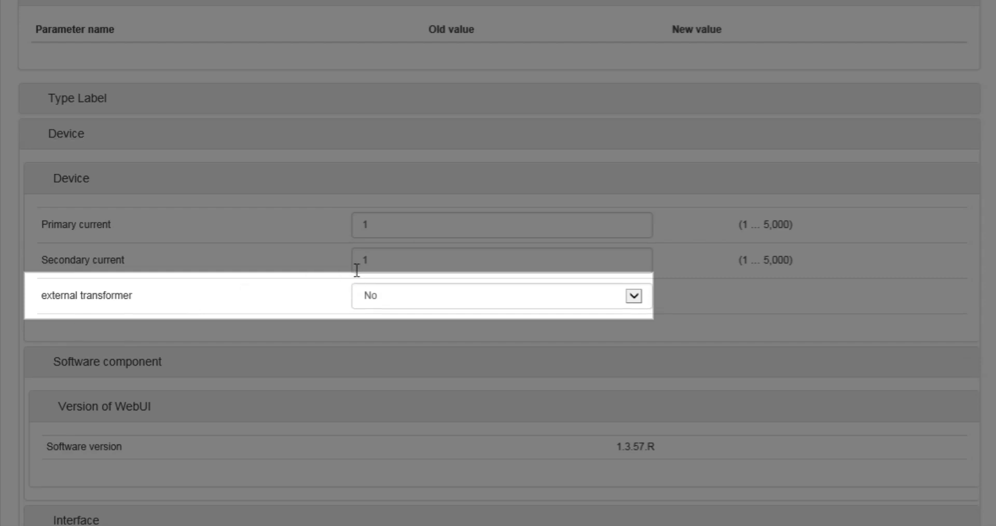
mouse_move(476, 286)
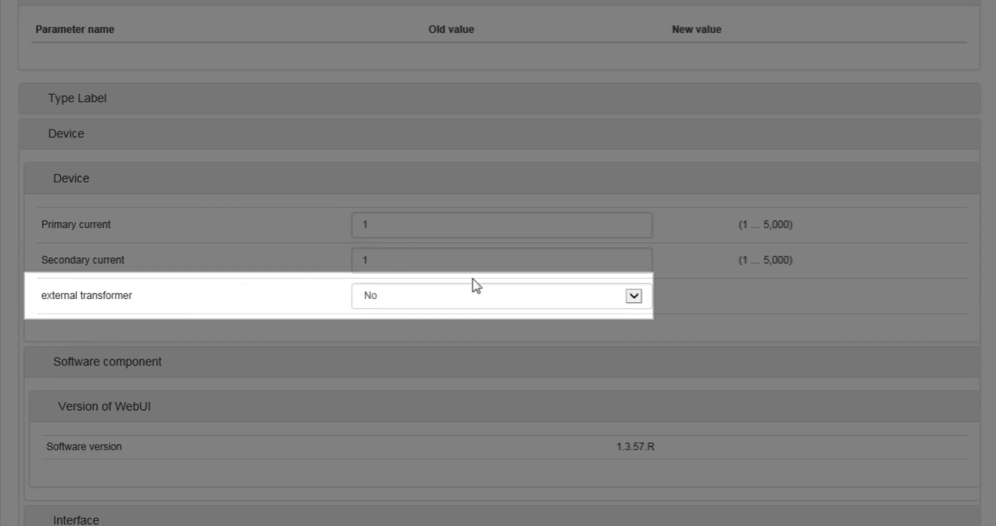
mouse_move(620, 283)
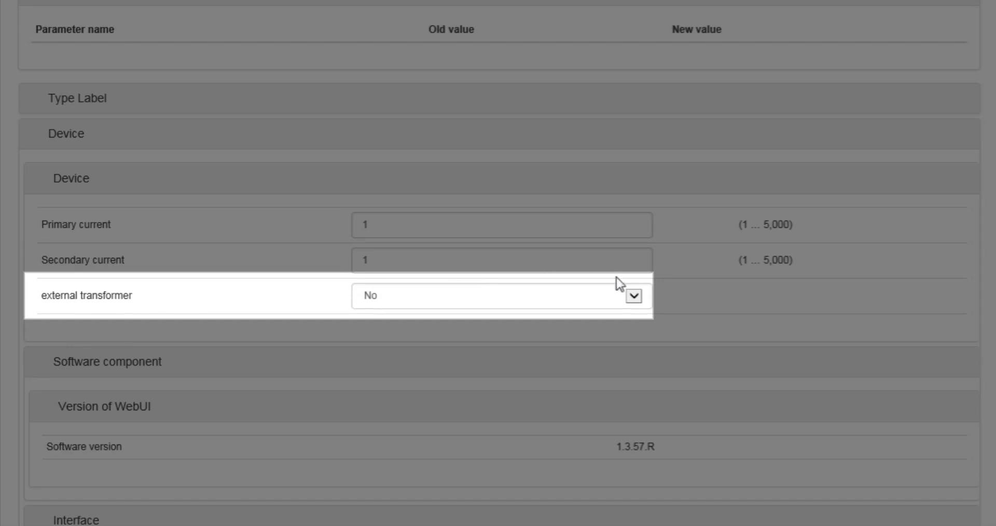
mouse_move(635, 300)
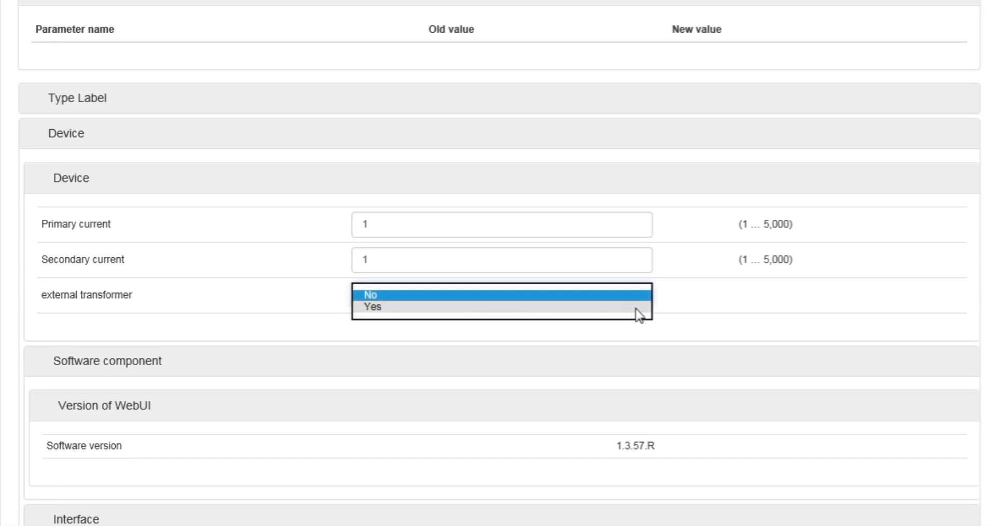
- Set external transformer to Yes and enter the primary current value
left_click(384, 307)
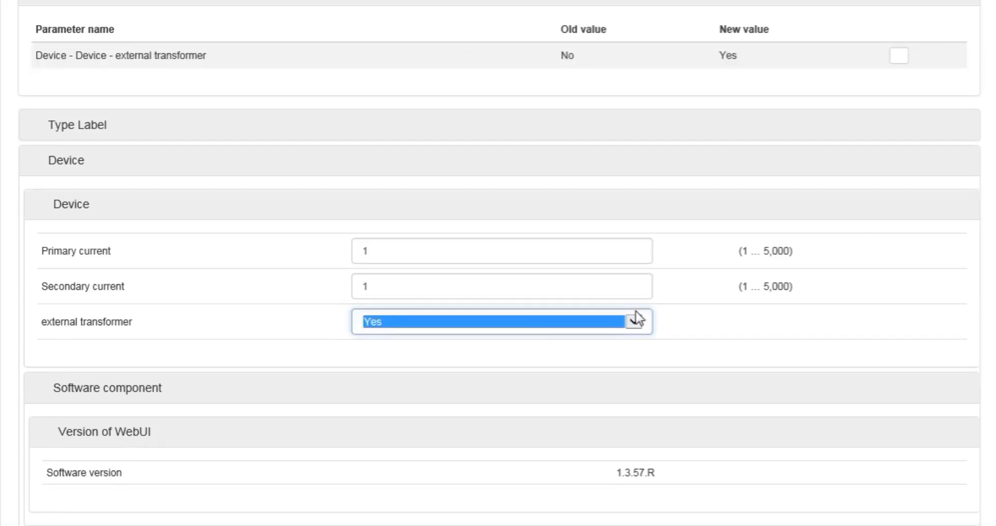
type("250")
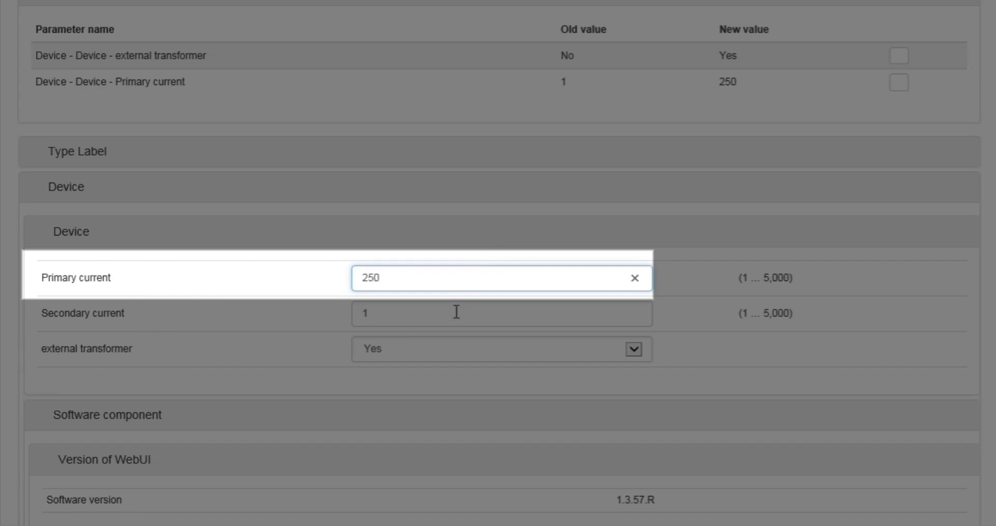
- Enter secondary current 5 and save all three pending parameter changes
left_click(501, 313)
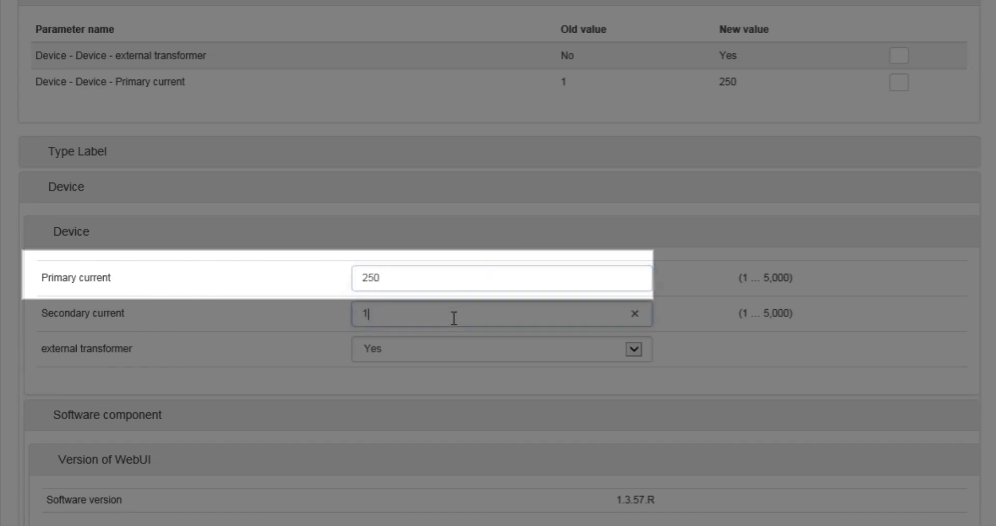
type("5")
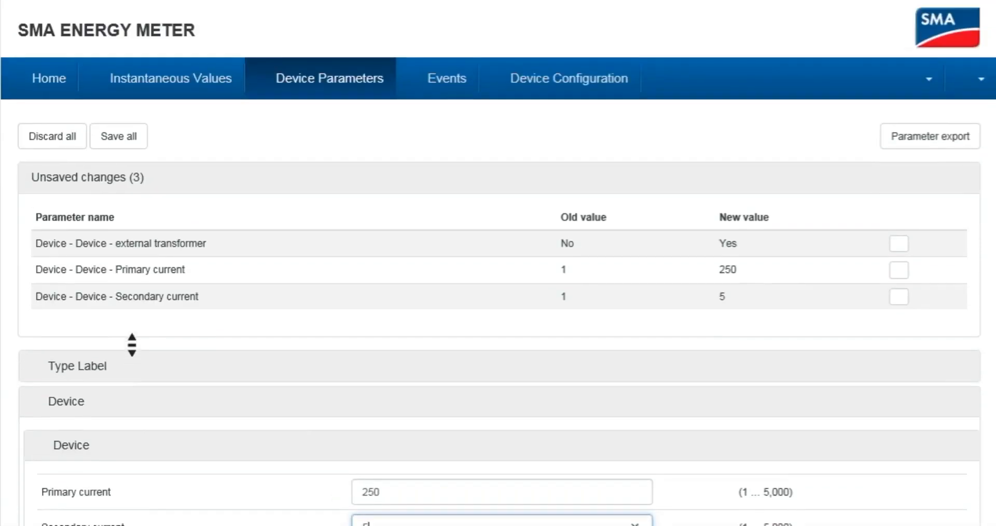
left_click(118, 136)
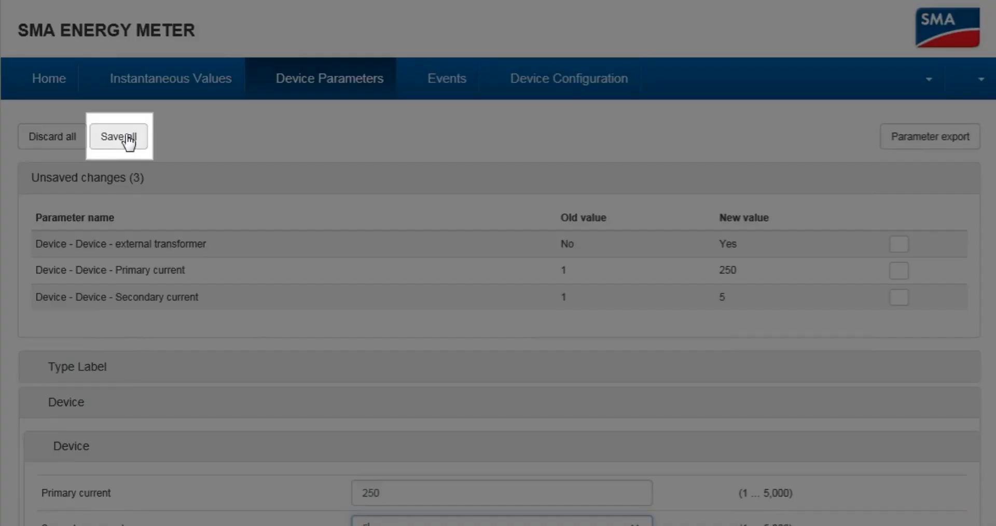